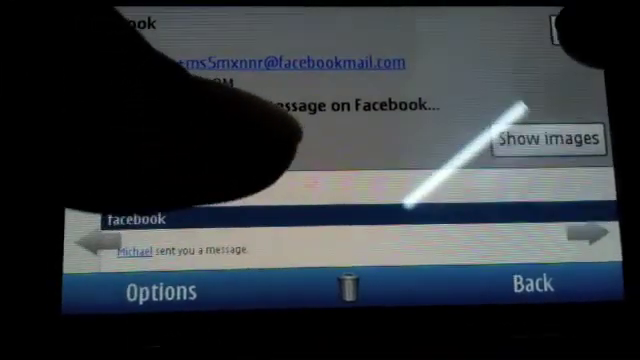
Leave the Facebook message for the inbox and open Options showing Settings, User guide and Exit.
{"action": "left_click", "coordinate": [158, 291]}
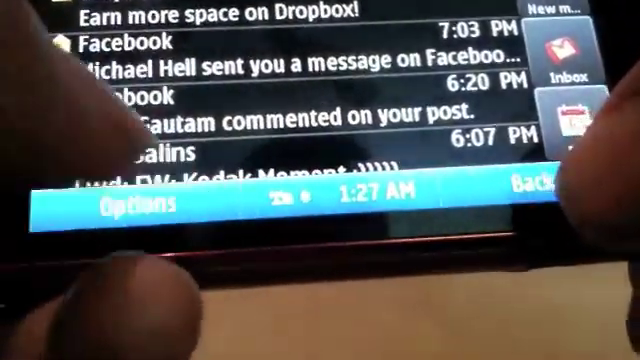
{"action": "left_click", "coordinate": [140, 202]}
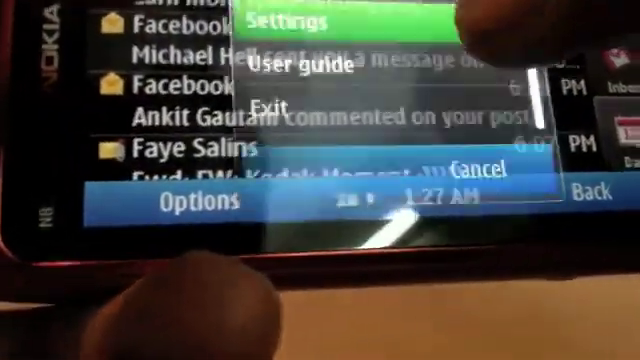